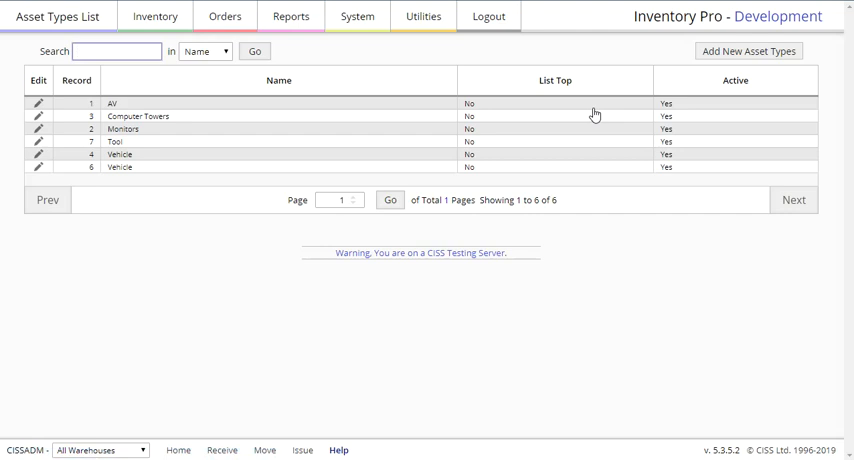
- Open the Monitors row in the Asset Types List for editing, then reach the System menu
click(36, 130)
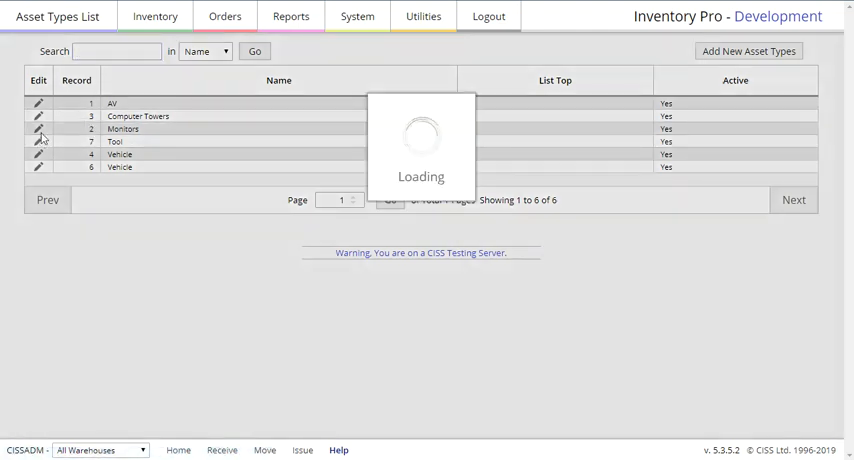
click(36, 128)
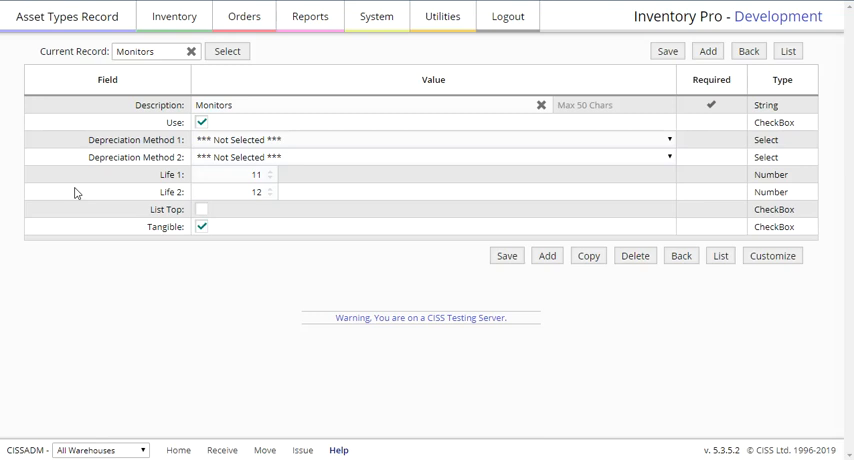
click(376, 16)
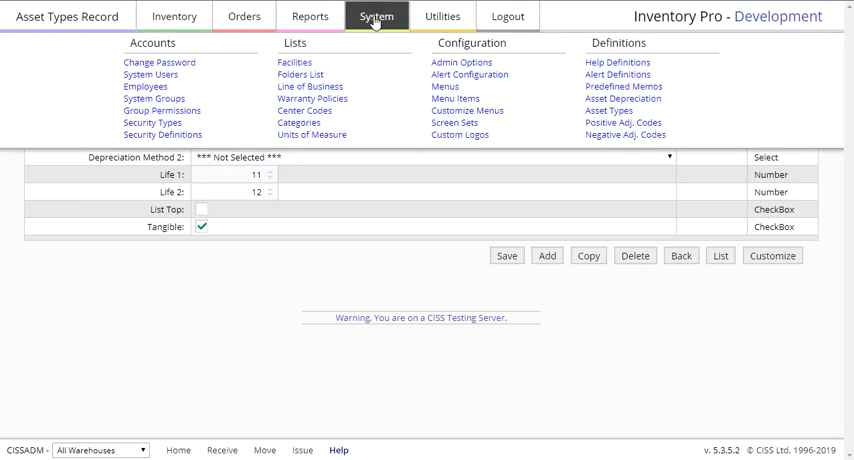
- Go to Positive Adj. Codes under System Definitions and open the Physical Inventory code for editing
click(616, 120)
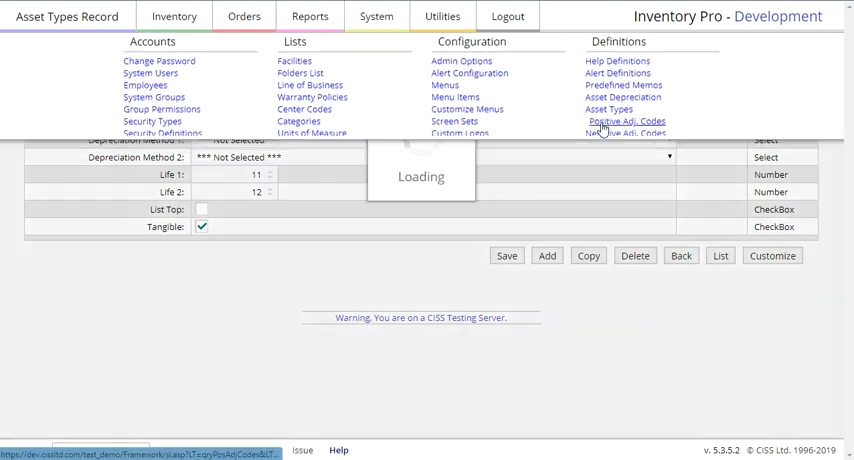
click(628, 120)
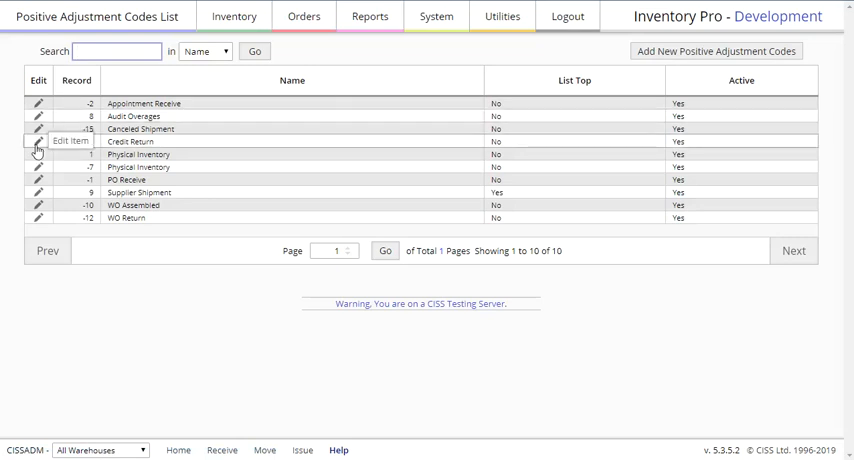
click(36, 154)
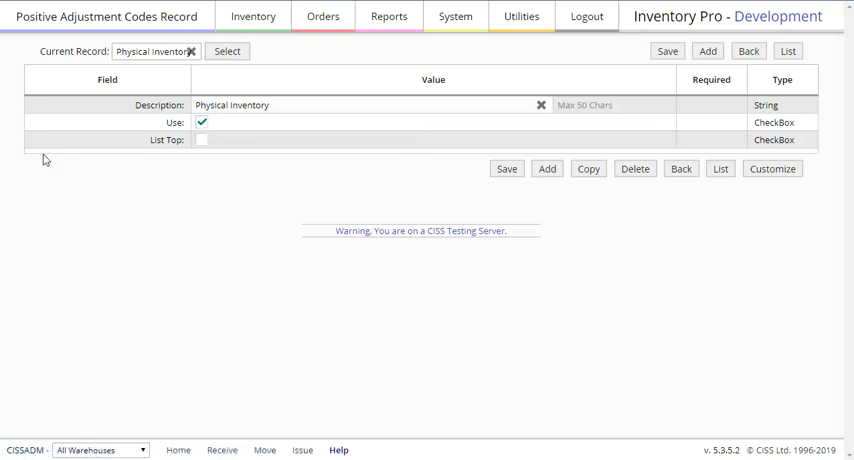